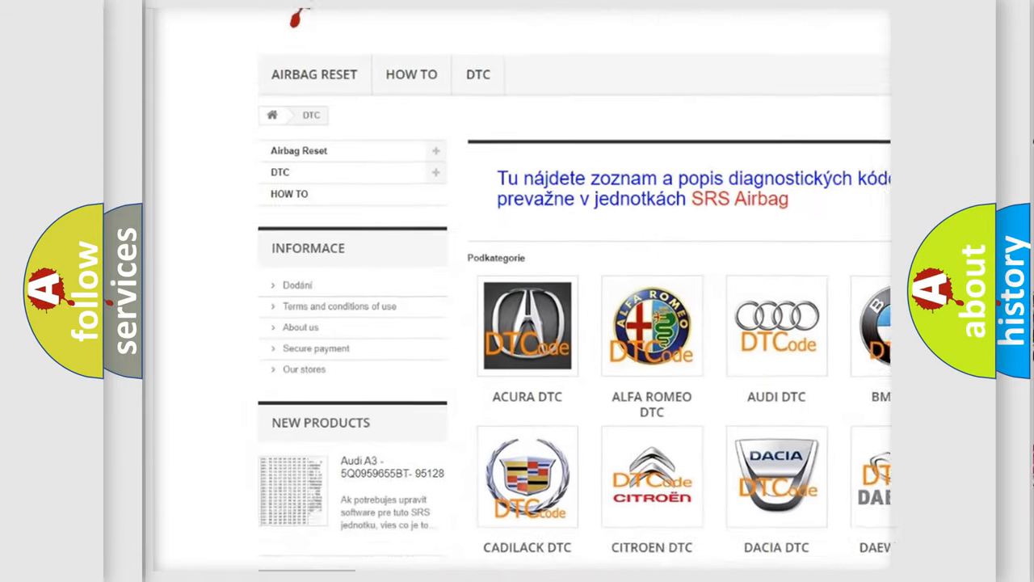
{"action": "scroll", "scroll_direction": "down", "scroll_amount": 3}
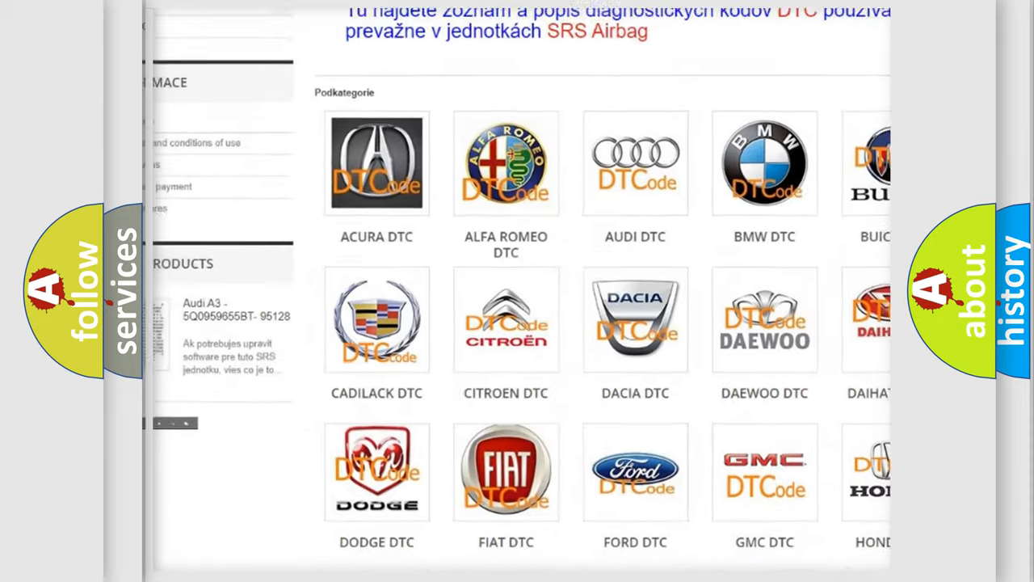
{"action": "scroll", "scroll_direction": "down", "scroll_amount": 3}
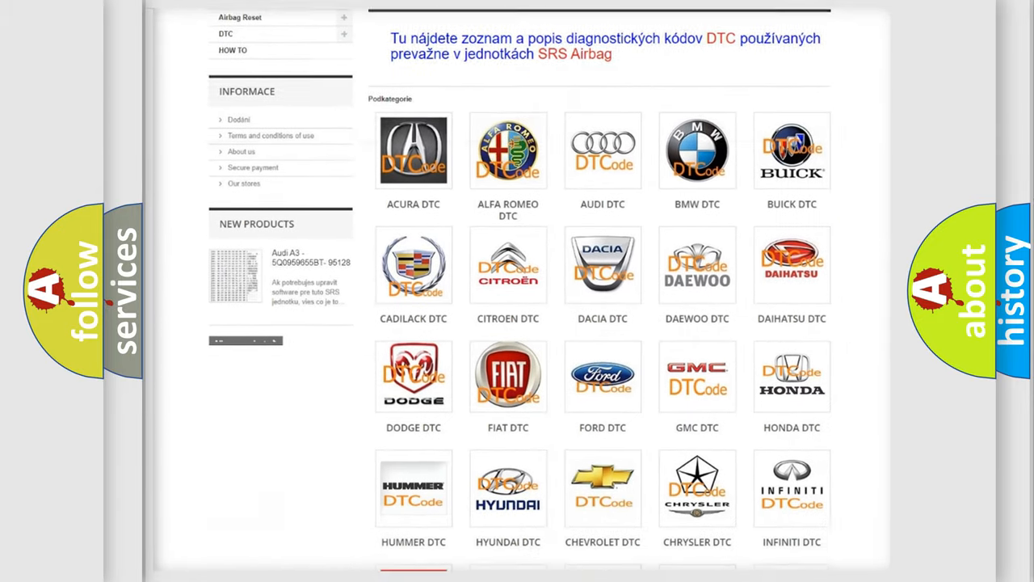
{"action": "scroll", "scroll_direction": "down", "scroll_amount": 3}
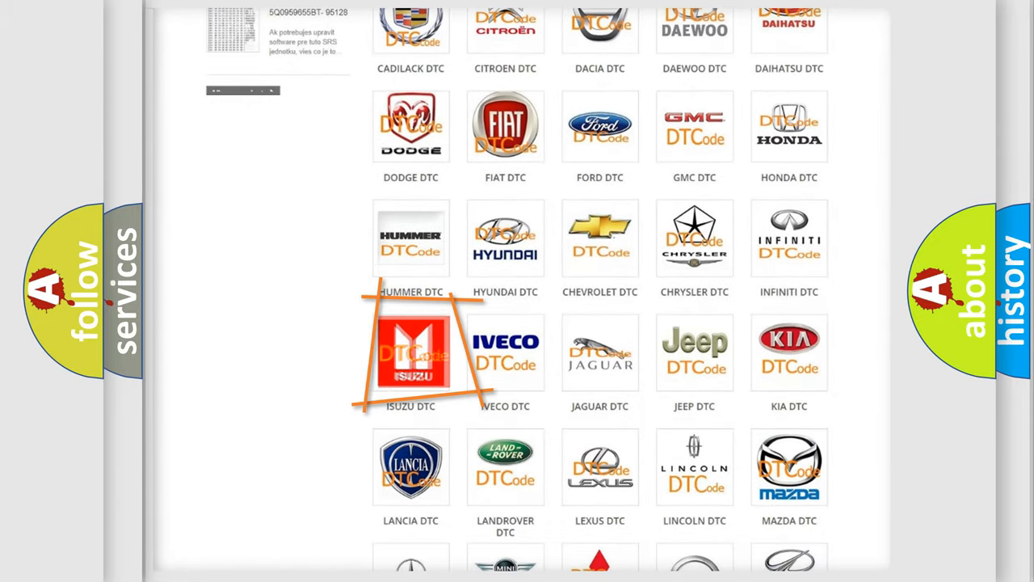